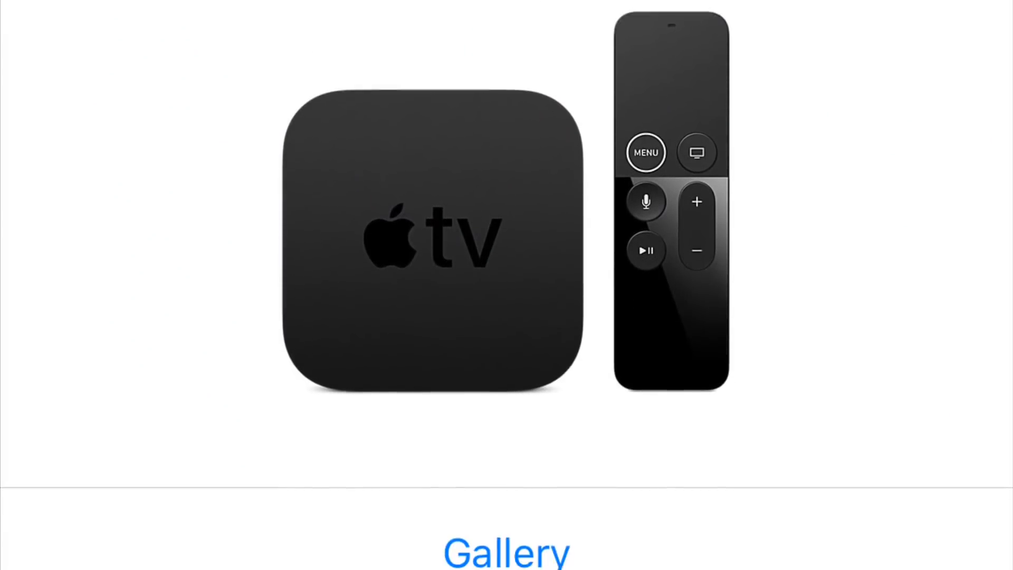
- Locate Mirror for Samsung TV in the App Store and bring up its menu-bar mirroring panel
{"action": "scroll", "scroll_direction": "down", "scroll_amount": 3}
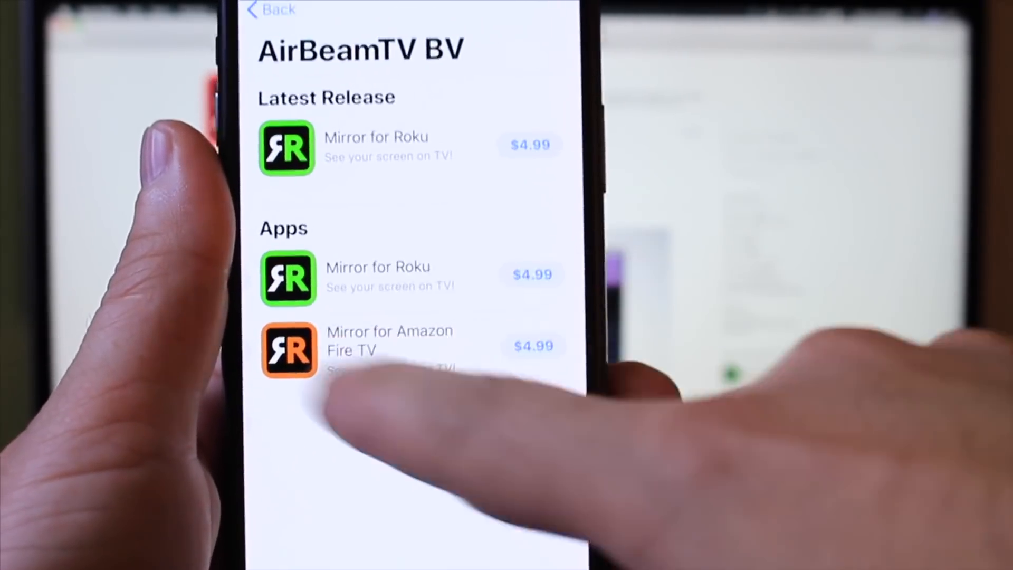
{"action": "scroll", "scroll_direction": "down", "scroll_amount": 3}
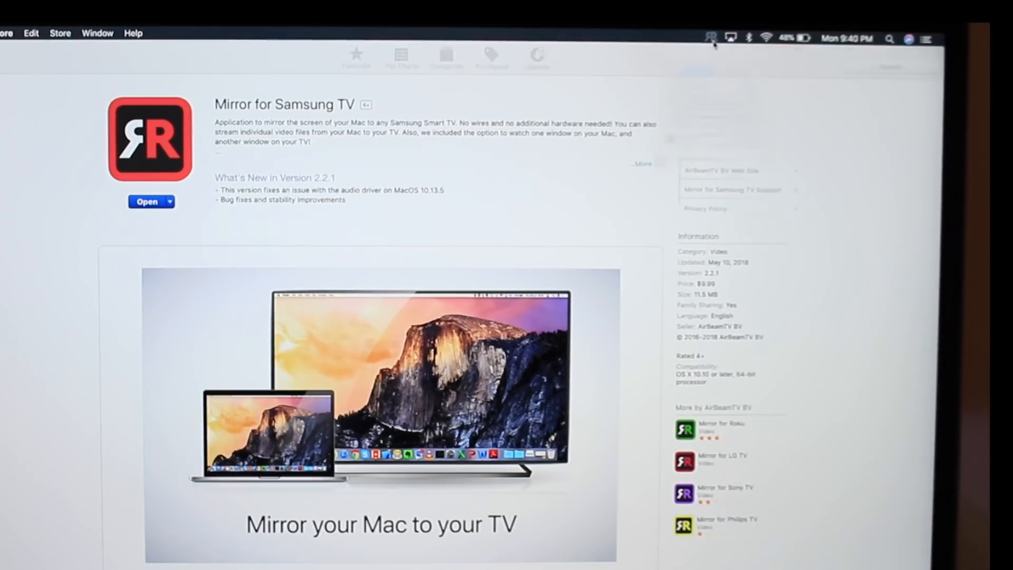
{"action": "left_click", "coordinate": [710, 38]}
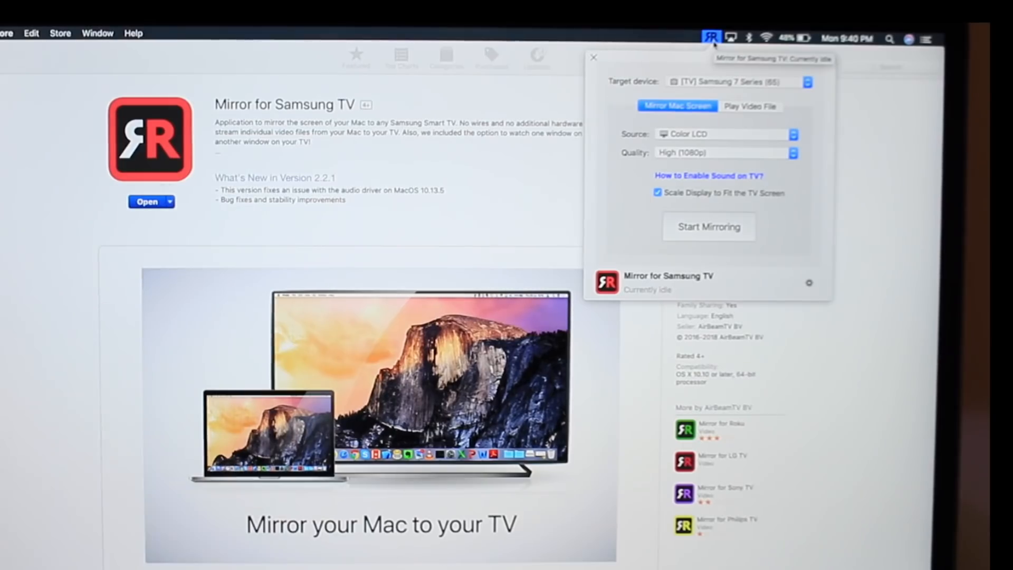
- Start mirroring the full Color LCD screen to the Samsung 7 Series TV at High (1080p)
{"action": "left_click", "coordinate": [726, 81]}
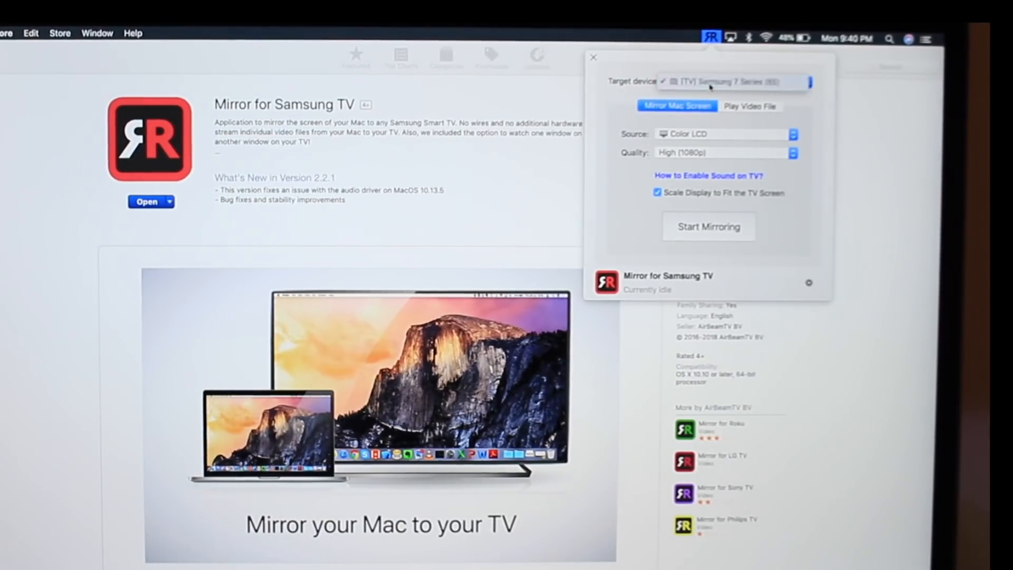
{"action": "left_click", "coordinate": [724, 82]}
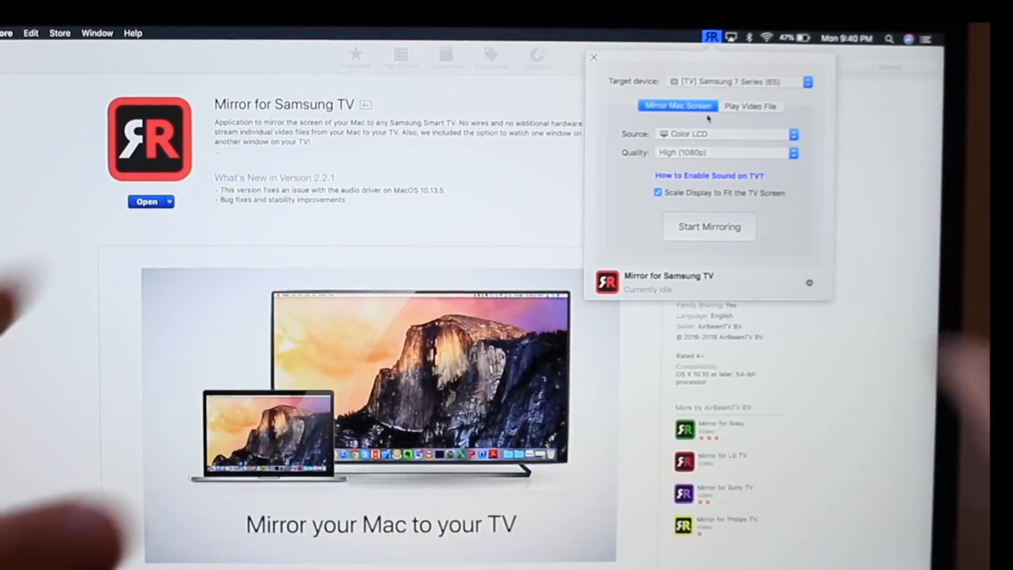
{"action": "left_click", "coordinate": [725, 134]}
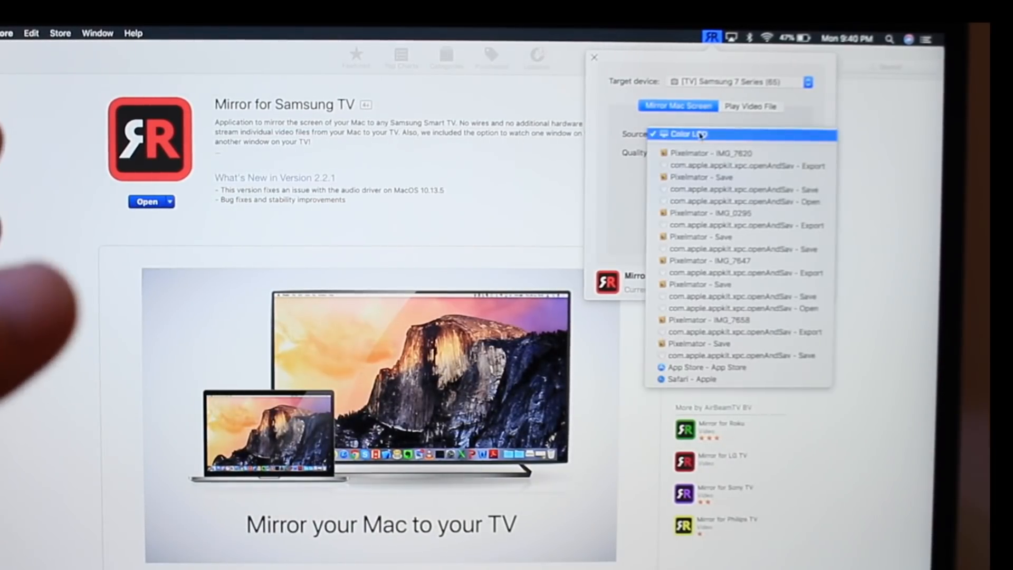
{"action": "left_click", "coordinate": [693, 134]}
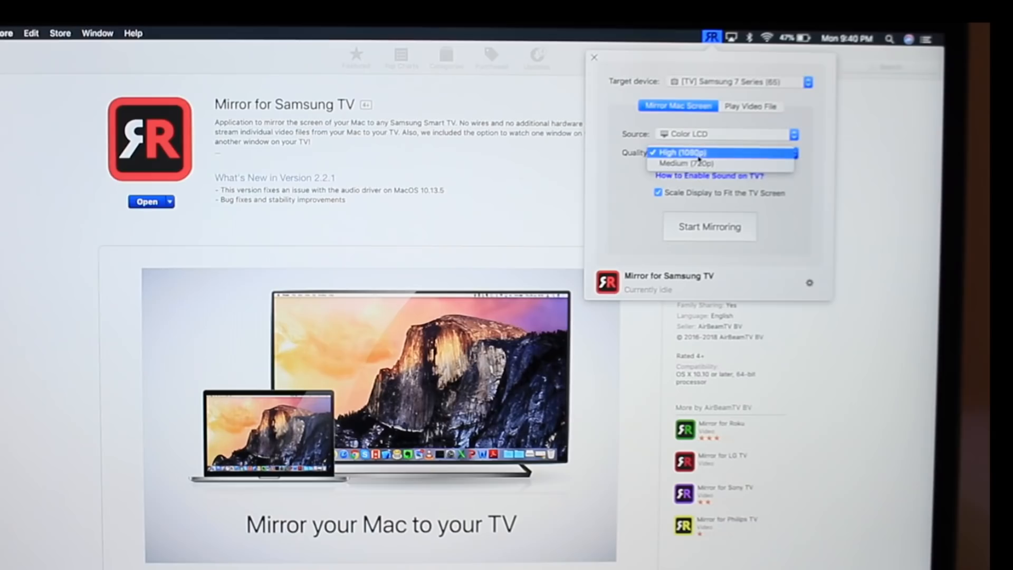
{"action": "left_click", "coordinate": [682, 152]}
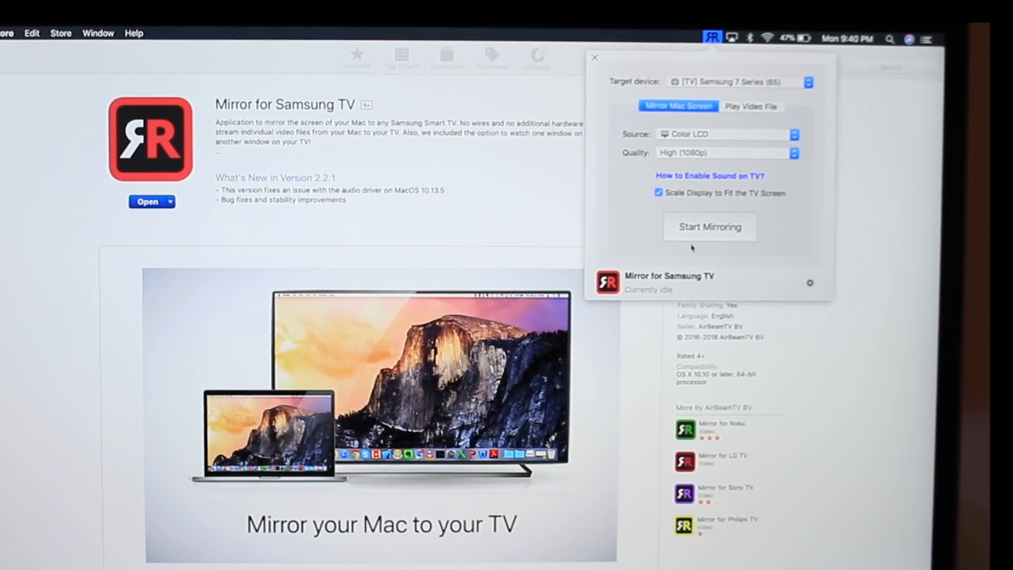
{"action": "left_click", "coordinate": [709, 227]}
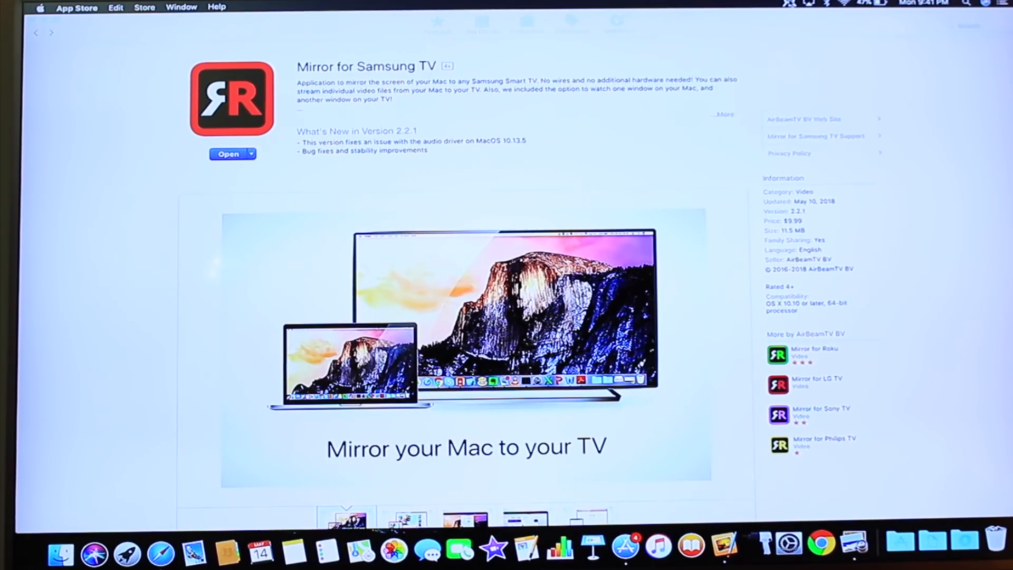
{"action": "mouse_move", "coordinate": [148, 536]}
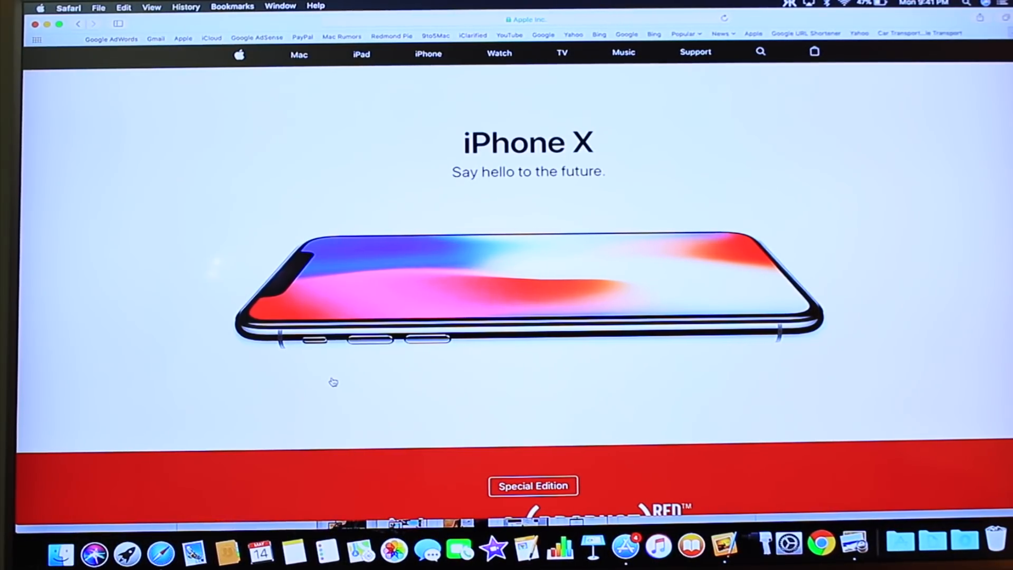
- Scroll down Apple's homepage to the MacBook Pro, HomePod and AirPods sections
{"action": "scroll", "scroll_direction": "down", "scroll_amount": 3}
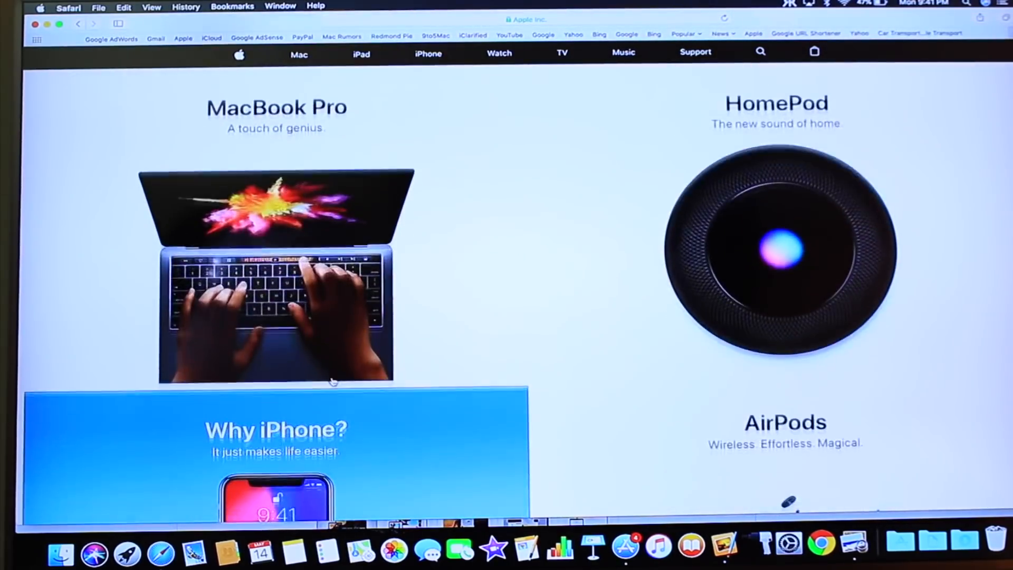